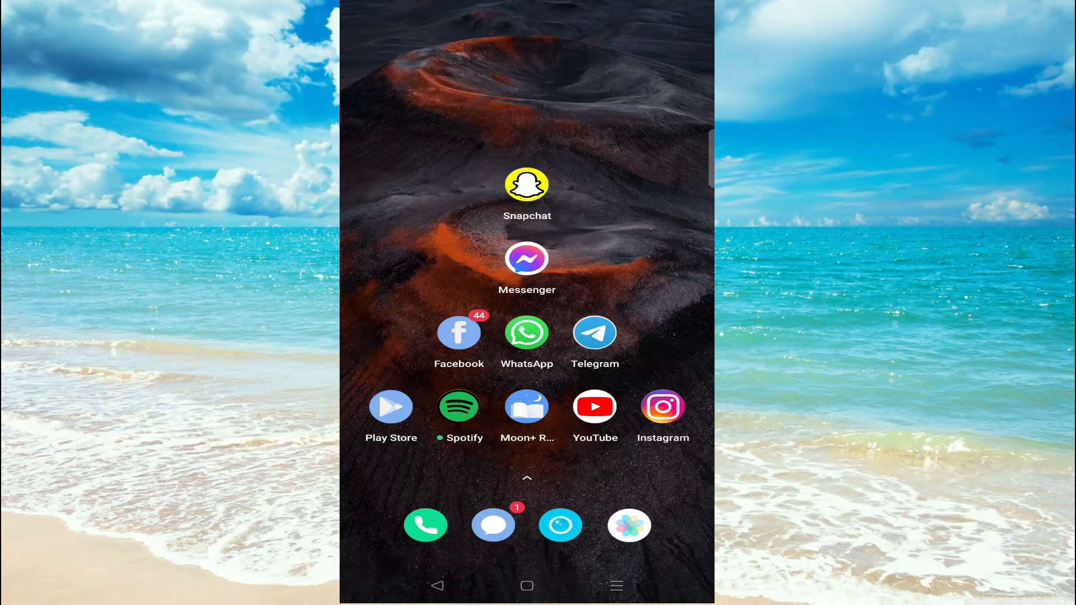
Look up the Facebook app's page in the app store, then return to the home screen
{"action": "left_click", "coordinate": [391, 407]}
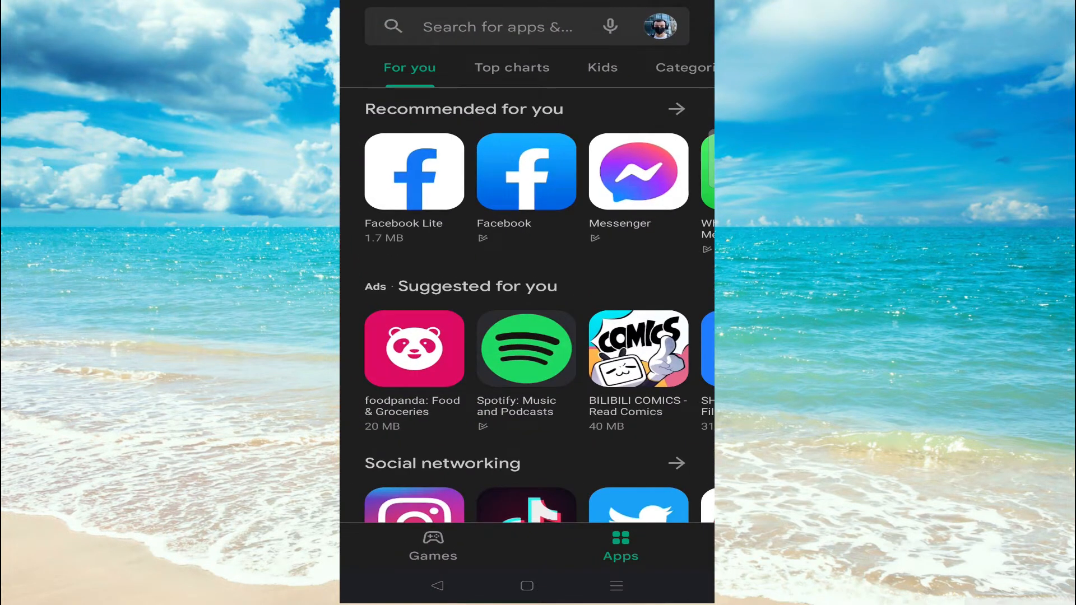
{"action": "left_click", "coordinate": [526, 172]}
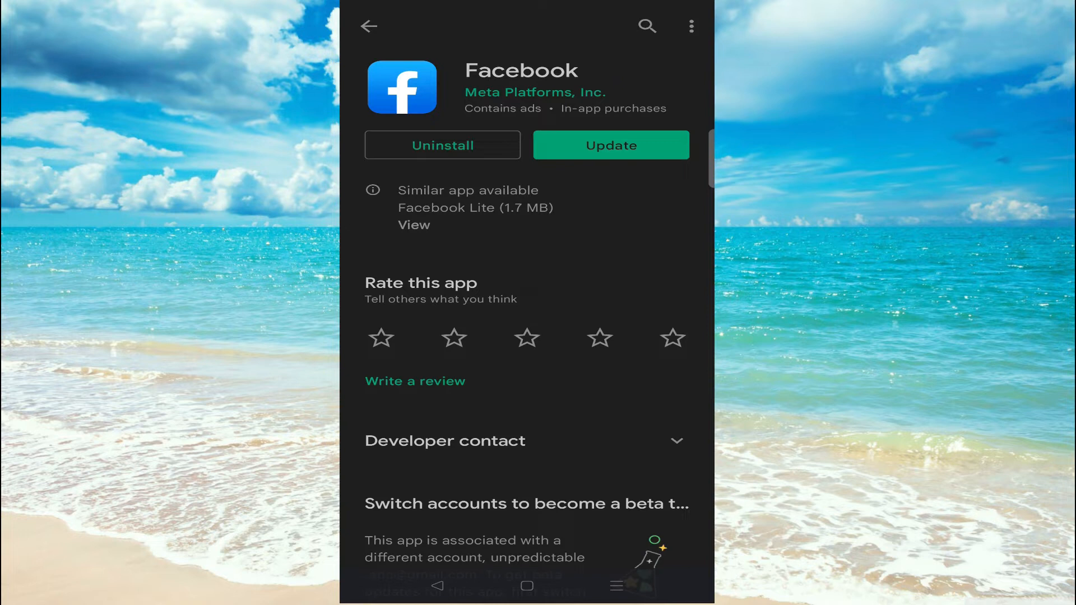
{"action": "left_click", "coordinate": [524, 602]}
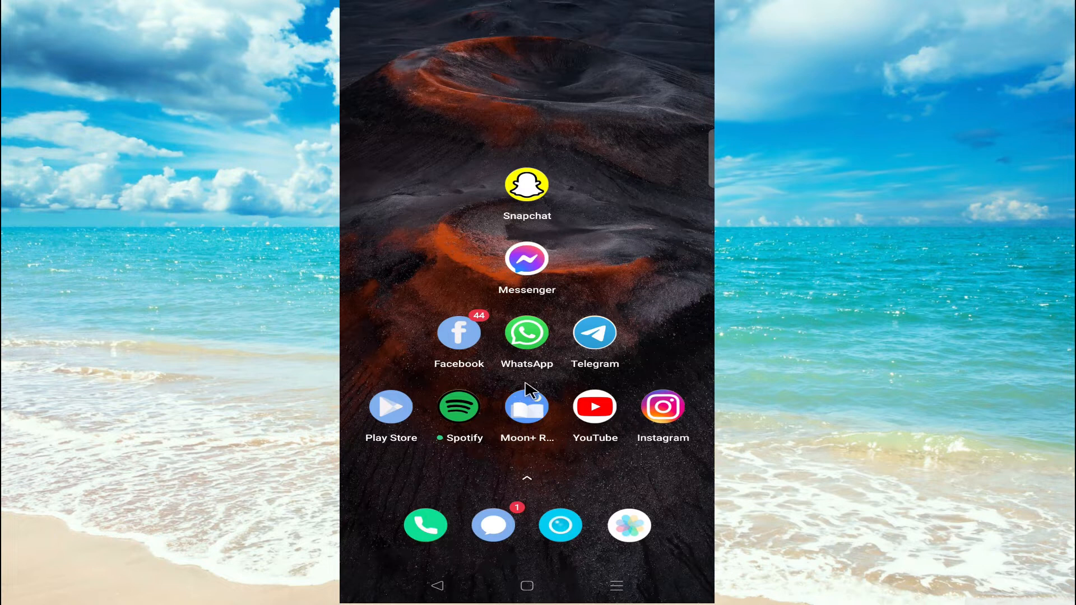
Launch Facebook, begin new account sign-up, and deny contacts and phone permissions
{"action": "left_click", "coordinate": [459, 332]}
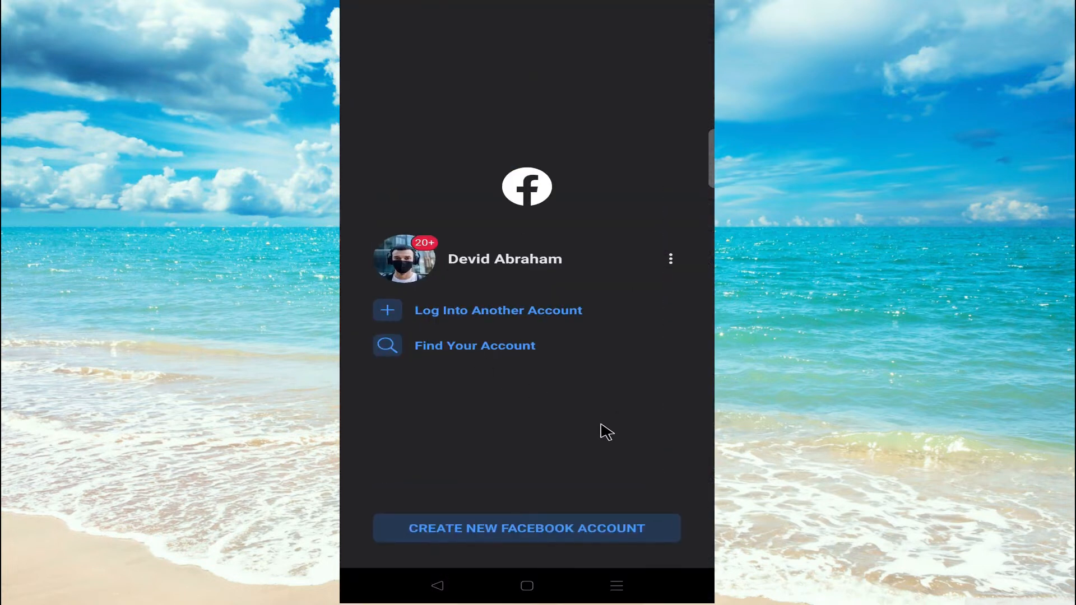
{"action": "mouse_move", "coordinate": [614, 442]}
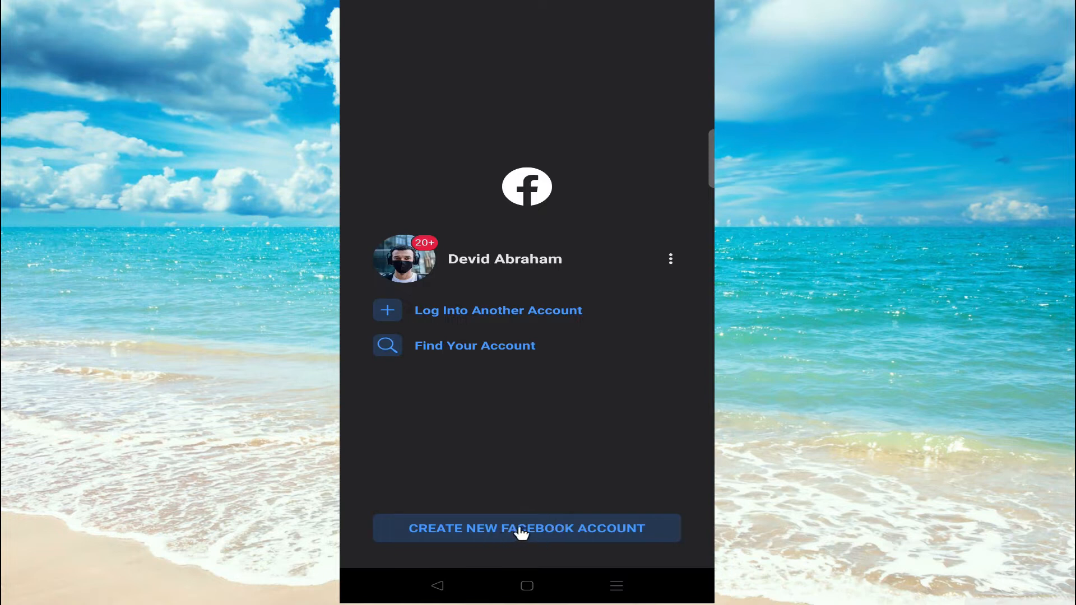
{"action": "mouse_move", "coordinate": [548, 543]}
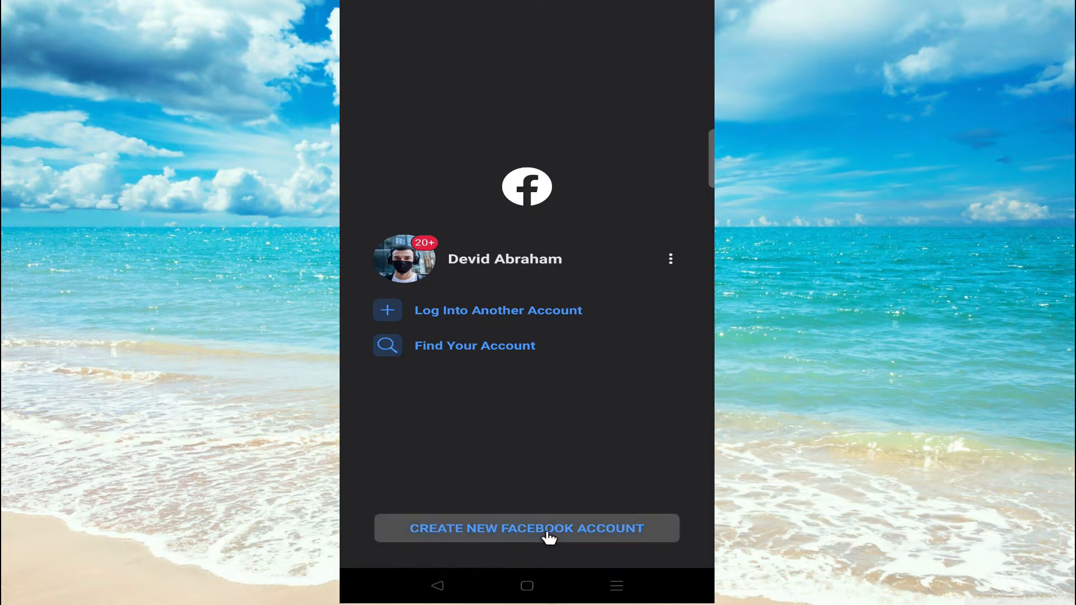
{"action": "left_click", "coordinate": [527, 528]}
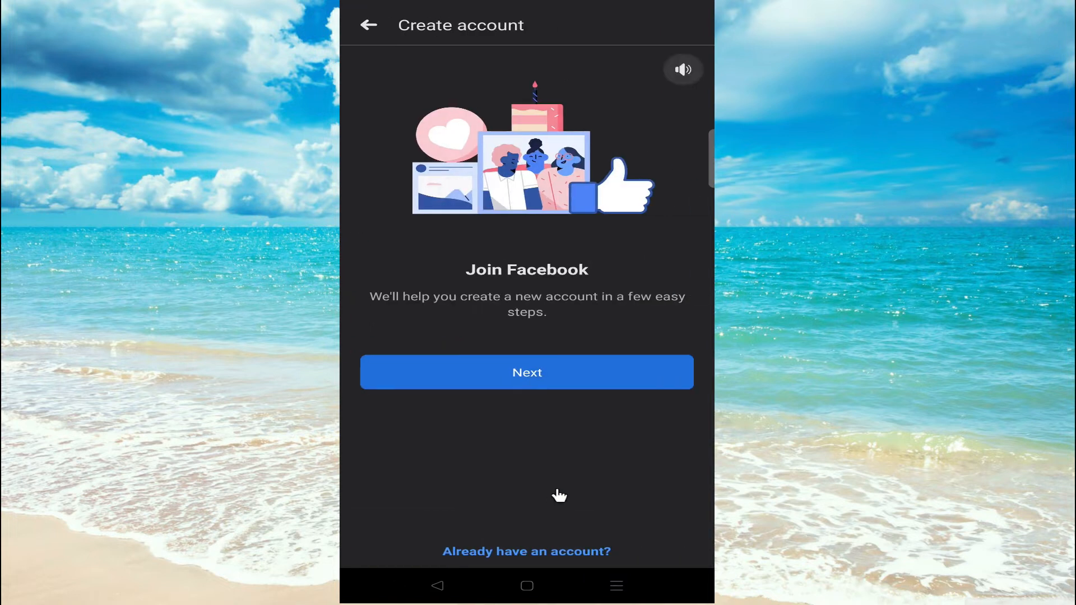
{"action": "left_click", "coordinate": [526, 372]}
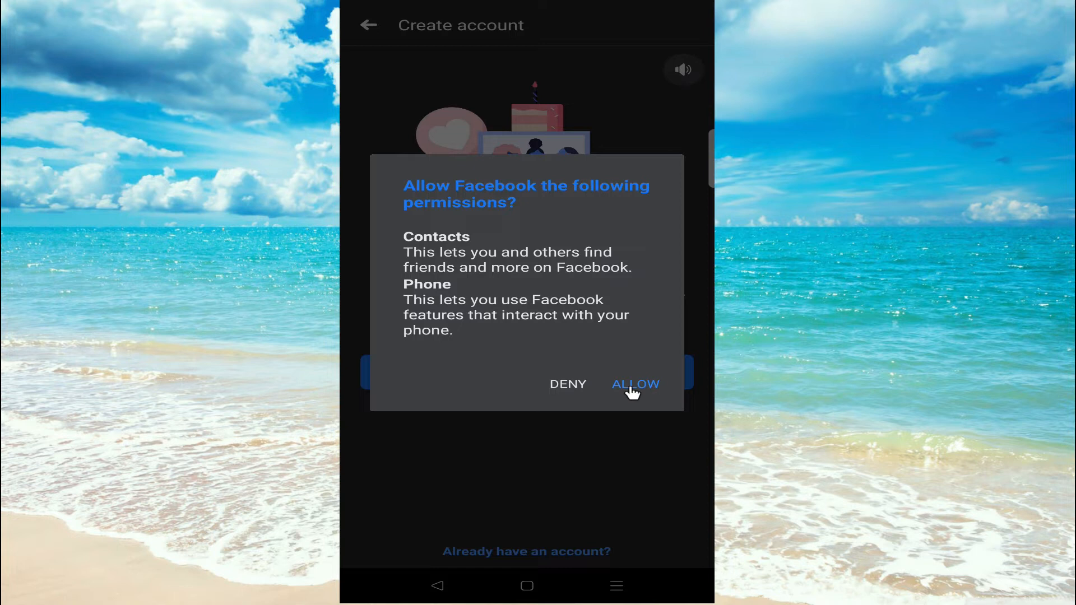
{"action": "mouse_move", "coordinate": [627, 398]}
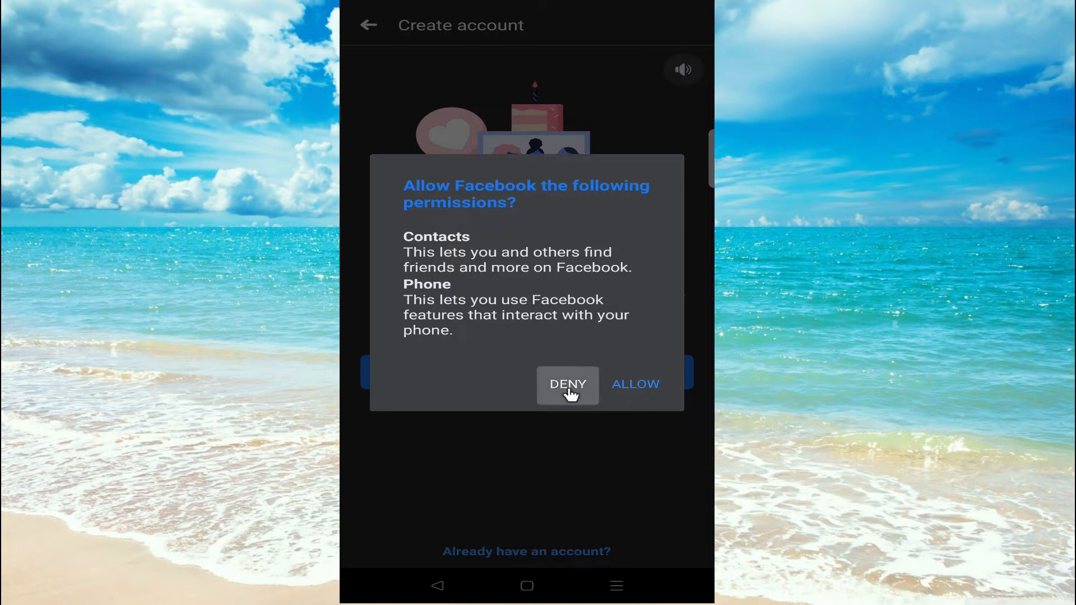
{"action": "left_click", "coordinate": [568, 385]}
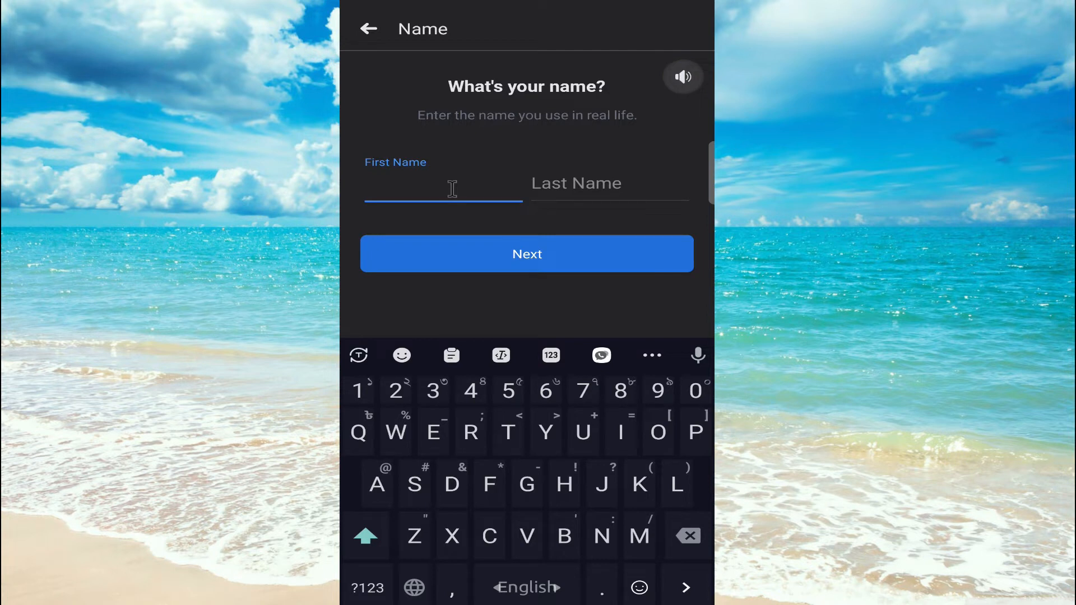
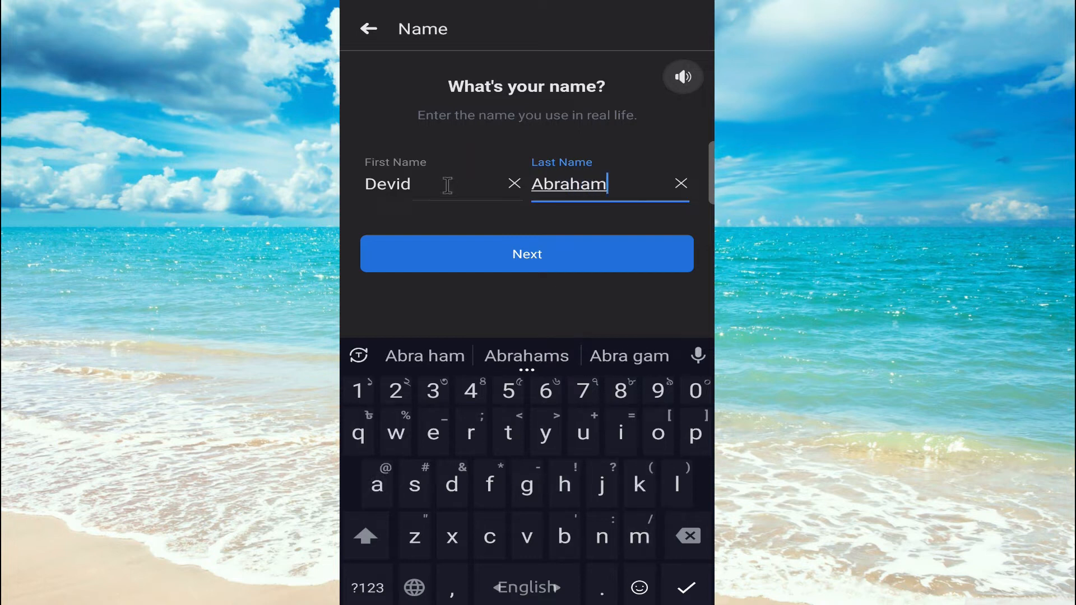
{"action": "left_click", "coordinate": [527, 254]}
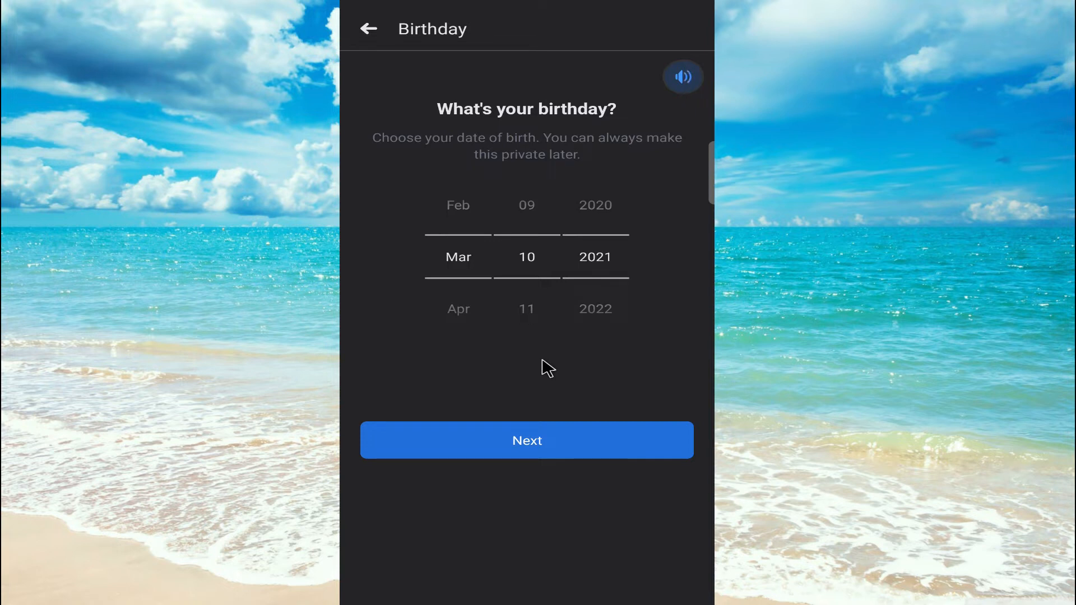
Pick January 1, 2000 as the birth date and continue
{"action": "left_click", "coordinate": [683, 77]}
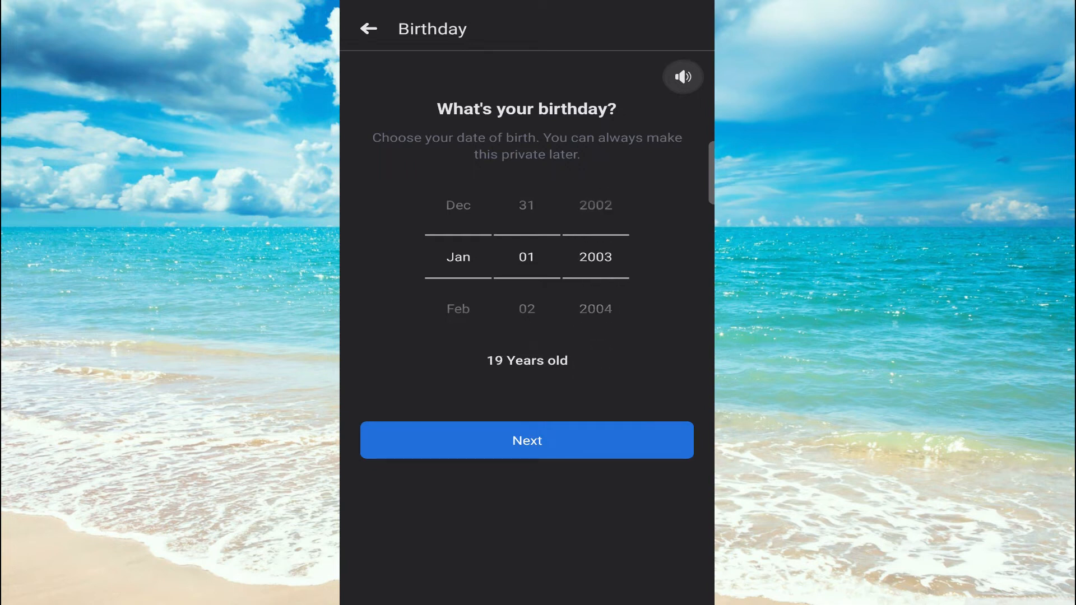
{"action": "scroll", "scroll_direction": "down", "scroll_amount": 3}
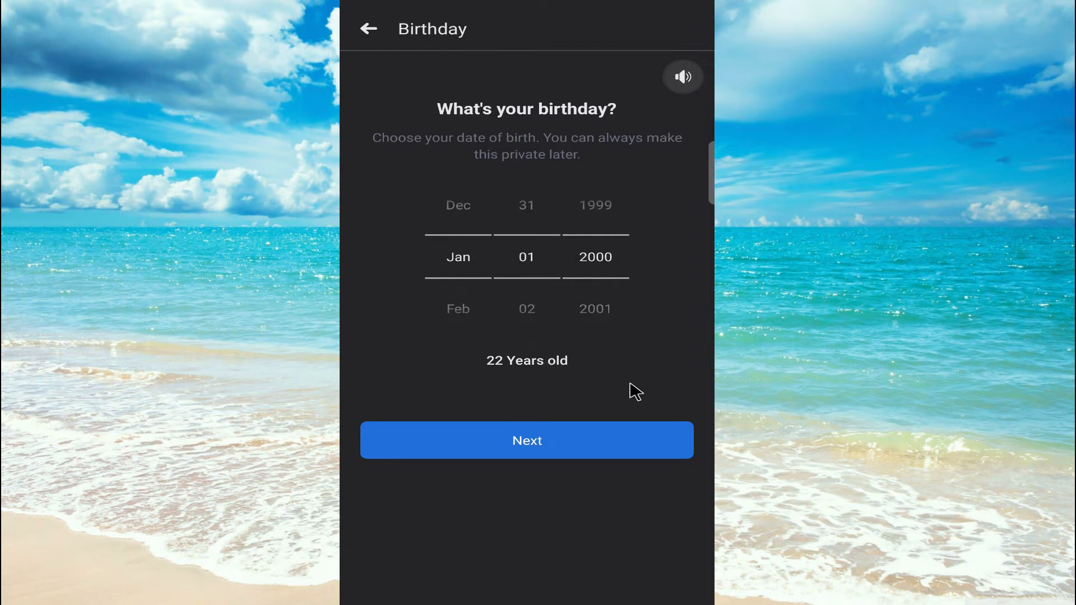
{"action": "mouse_move", "coordinate": [588, 467]}
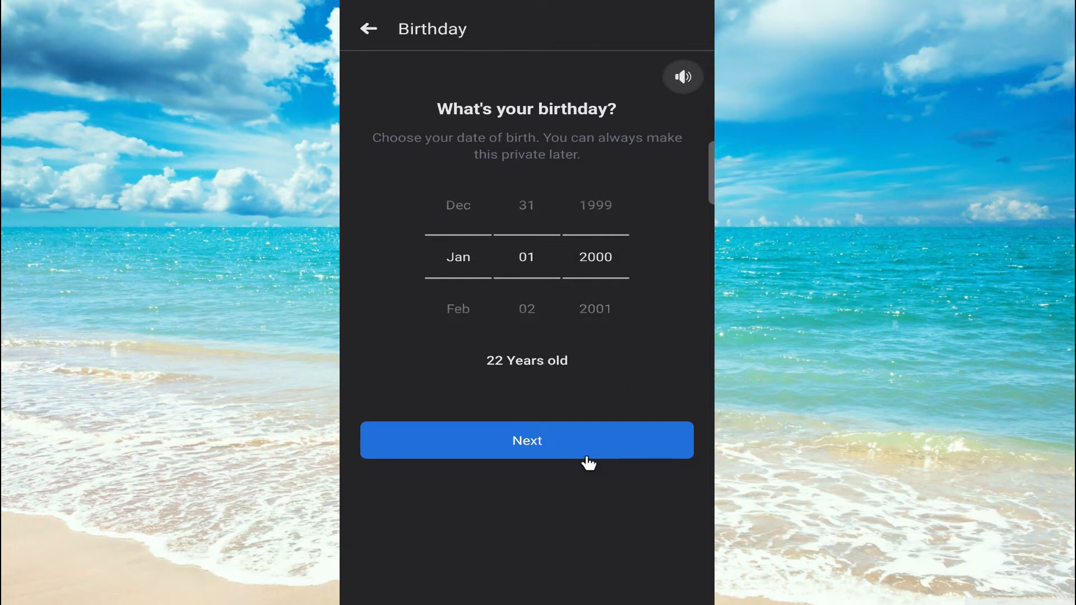
{"action": "left_click", "coordinate": [527, 441]}
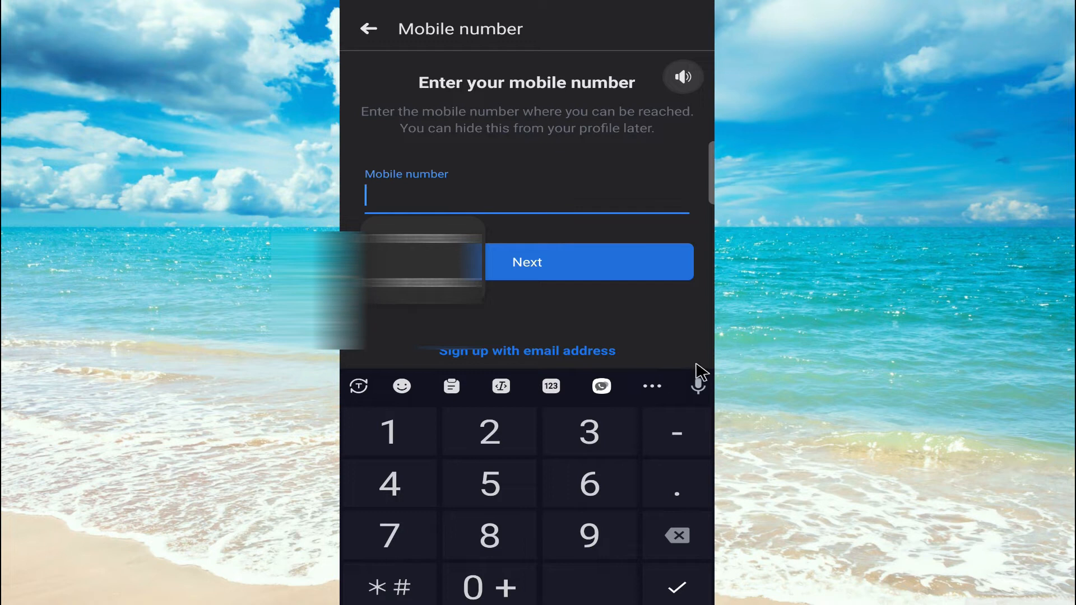
{"action": "mouse_move", "coordinate": [601, 356]}
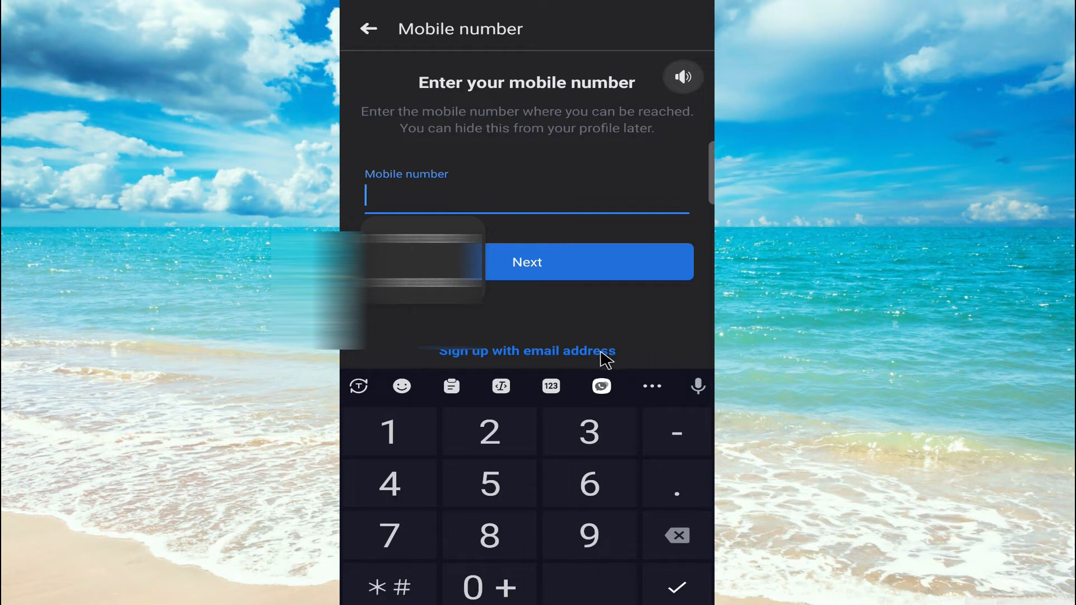
Switch sign-up from mobile number to email address
{"action": "left_click", "coordinate": [527, 351]}
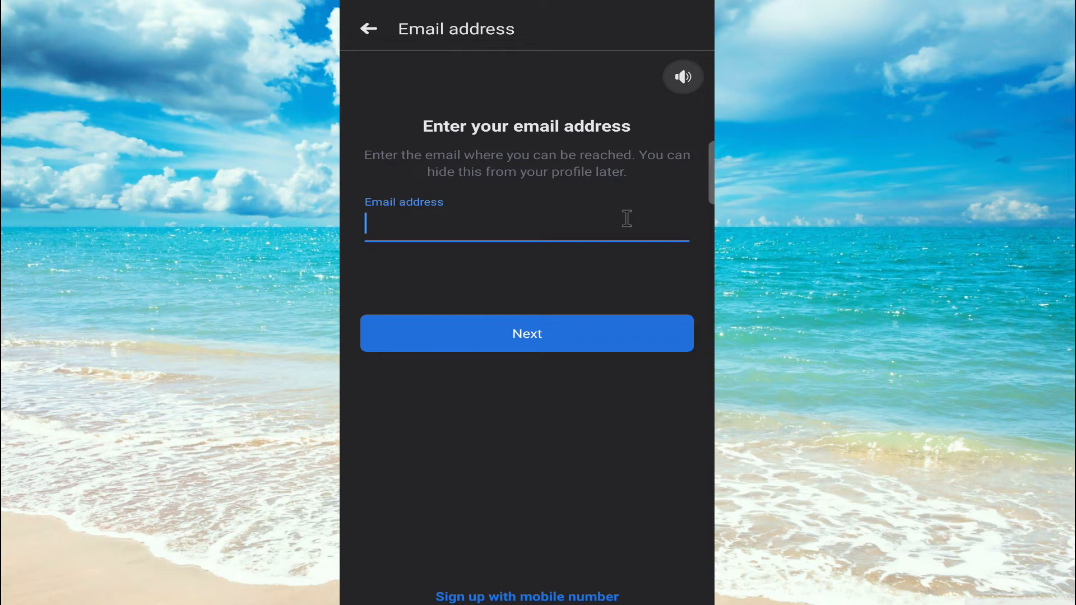
{"action": "mouse_move", "coordinate": [574, 228]}
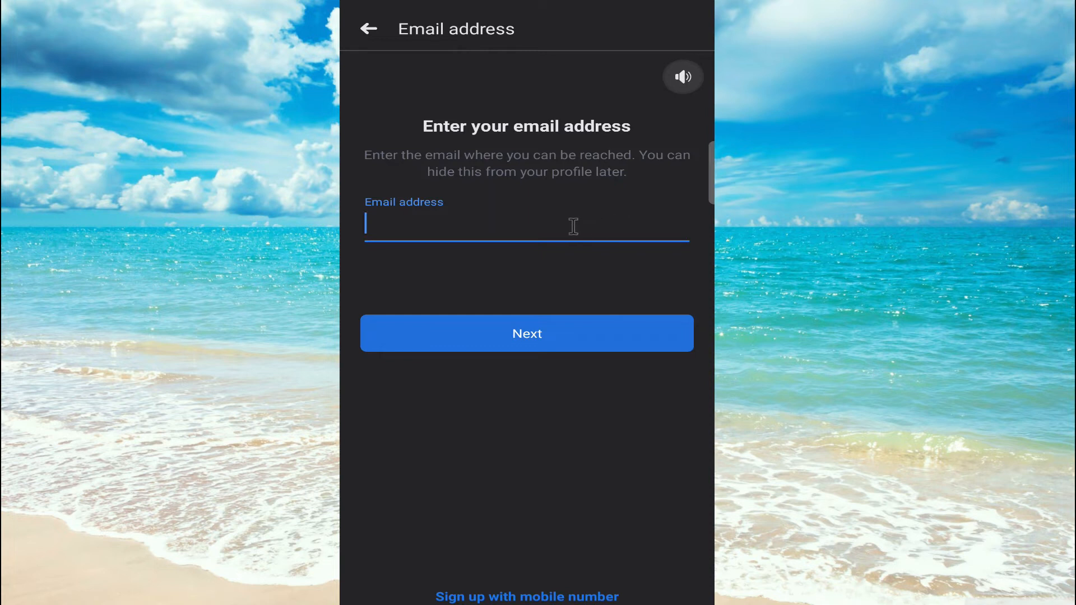
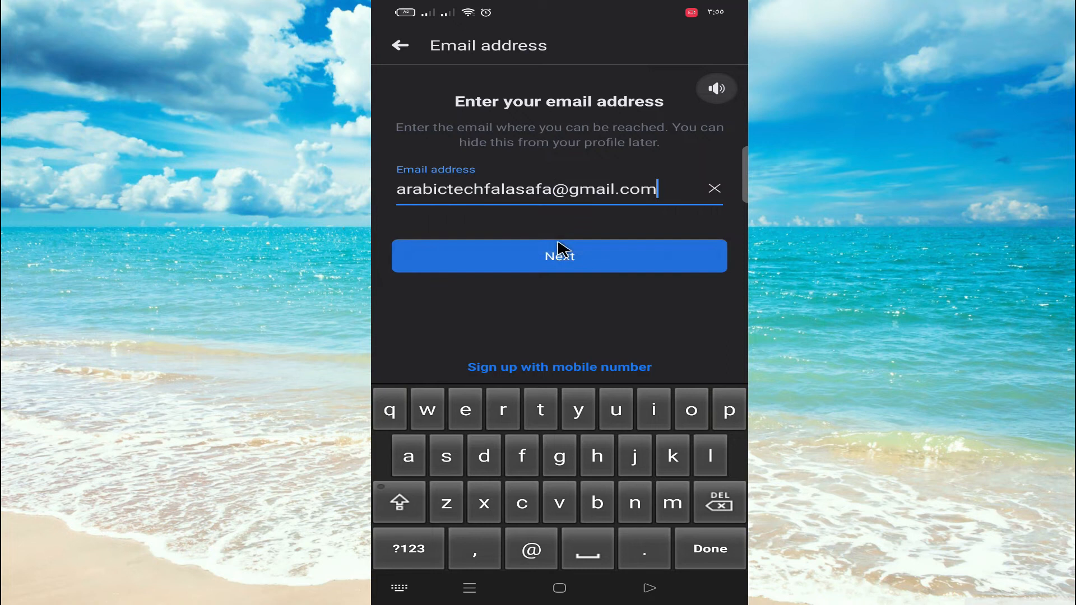
Enter the new account's email address and continue to the password step
{"action": "left_click", "coordinate": [559, 256]}
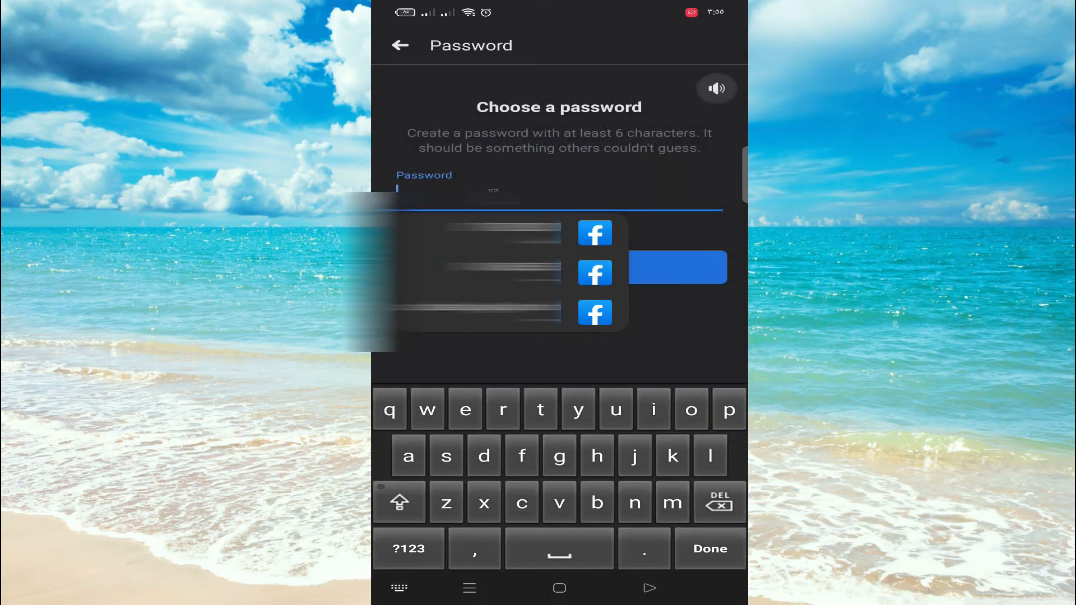
{"action": "left_click", "coordinate": [408, 548]}
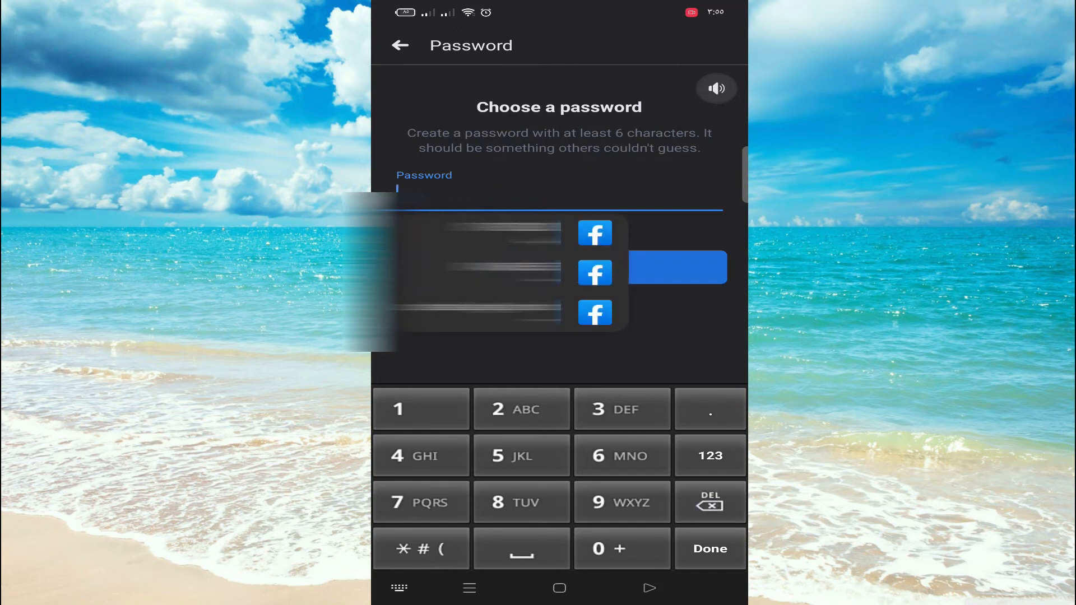
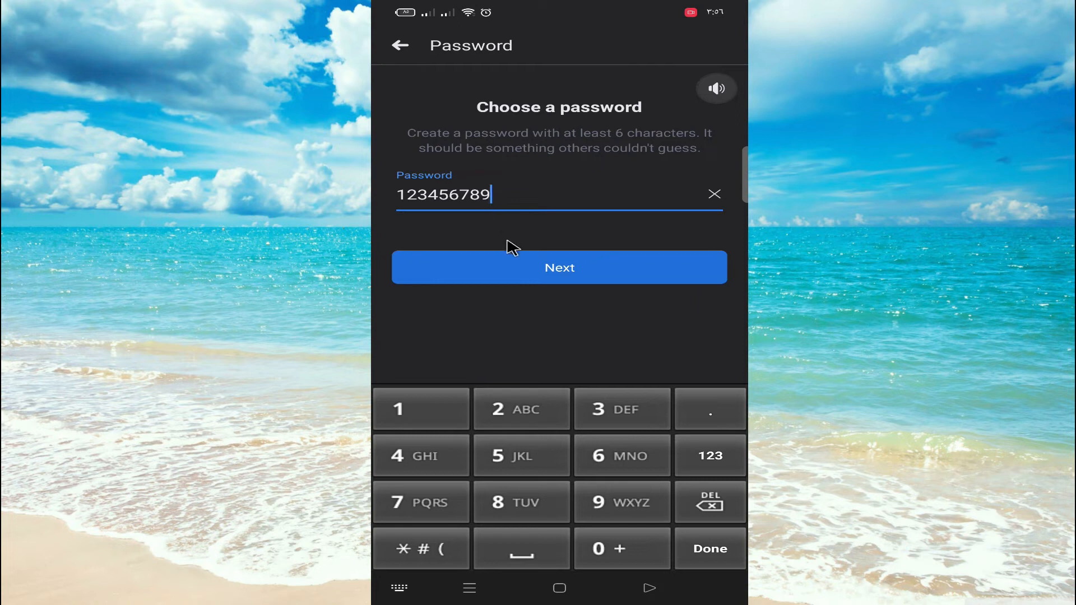
{"action": "left_click", "coordinate": [559, 267]}
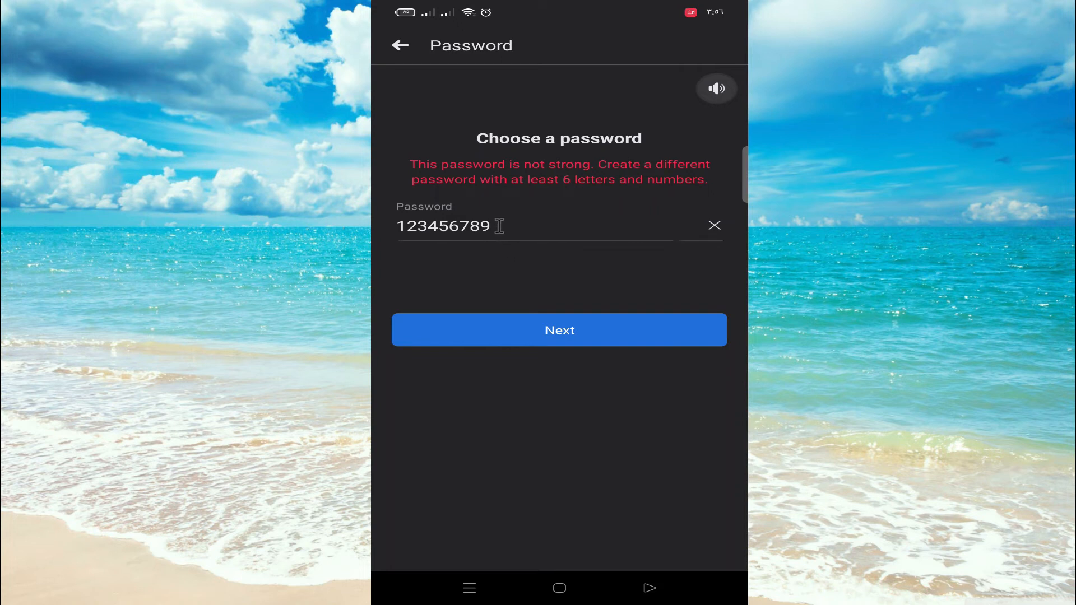
Replace the rejected password with one containing letters and numbers, and submit it
{"action": "double_click", "coordinate": [443, 226]}
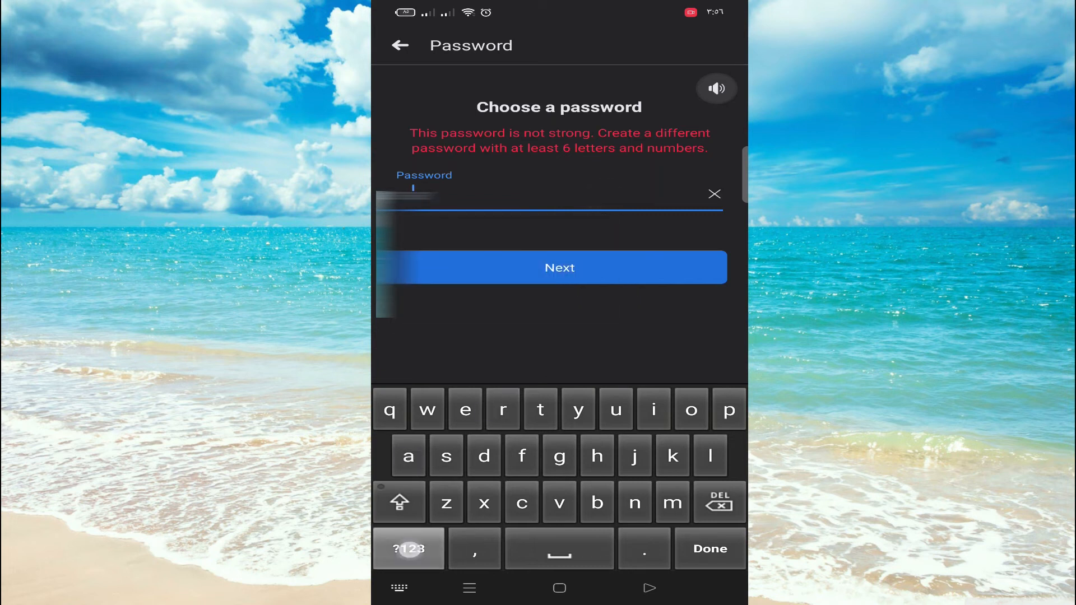
{"action": "left_click", "coordinate": [408, 549]}
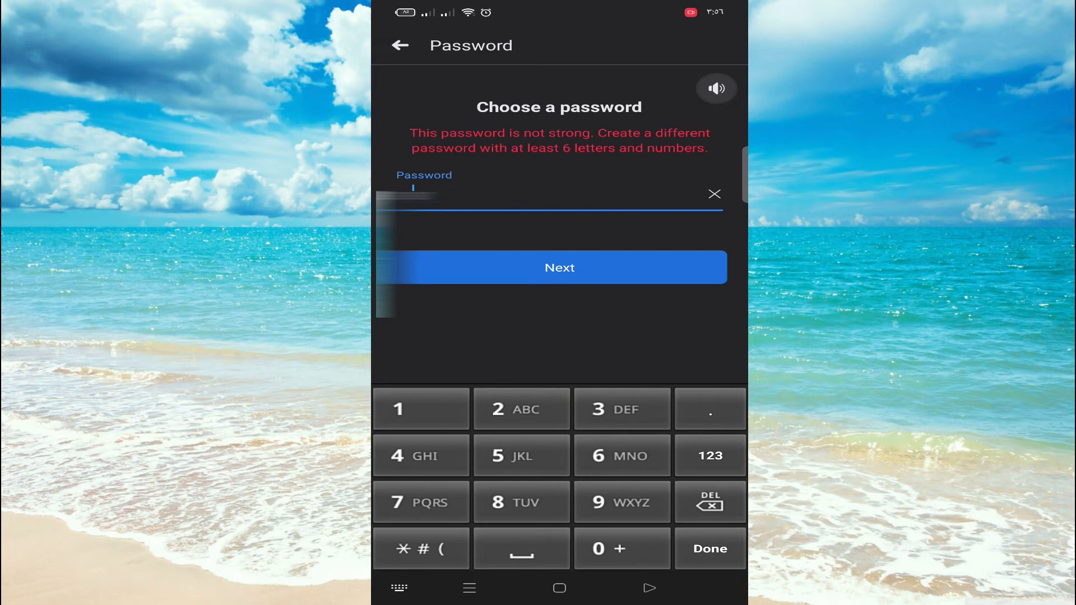
{"action": "left_click", "coordinate": [522, 409]}
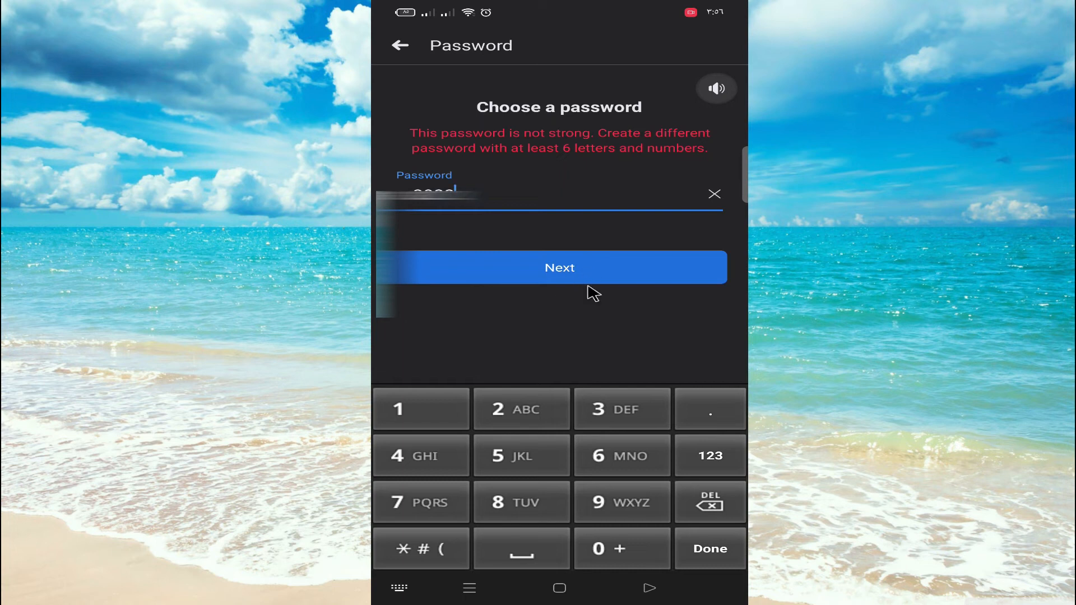
{"action": "left_click", "coordinate": [559, 268]}
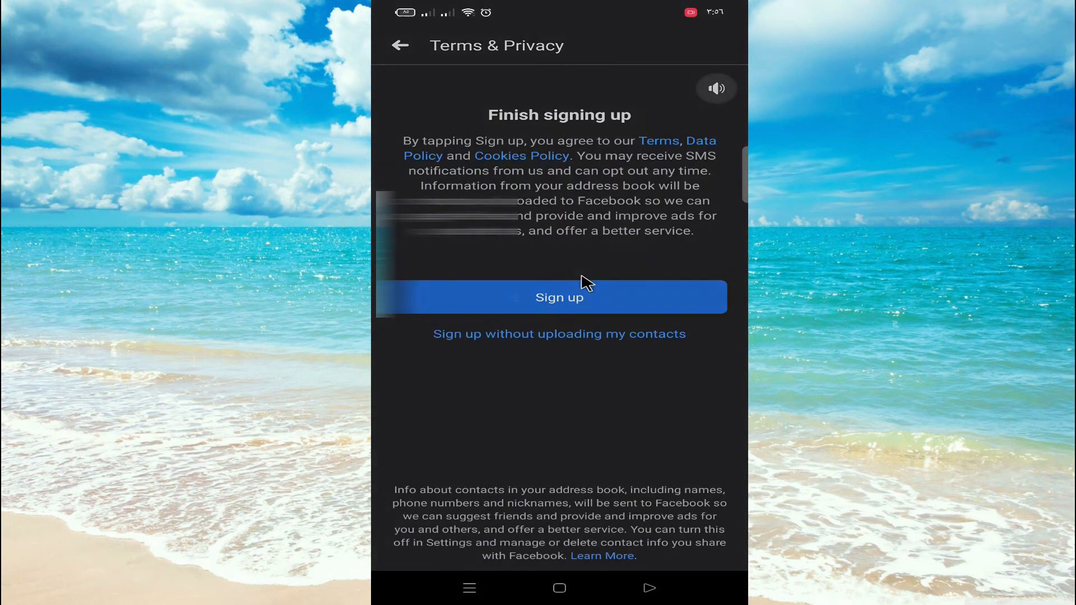
Complete sign-up from the Terms & Privacy screen without uploading contacts
{"action": "left_click", "coordinate": [559, 297]}
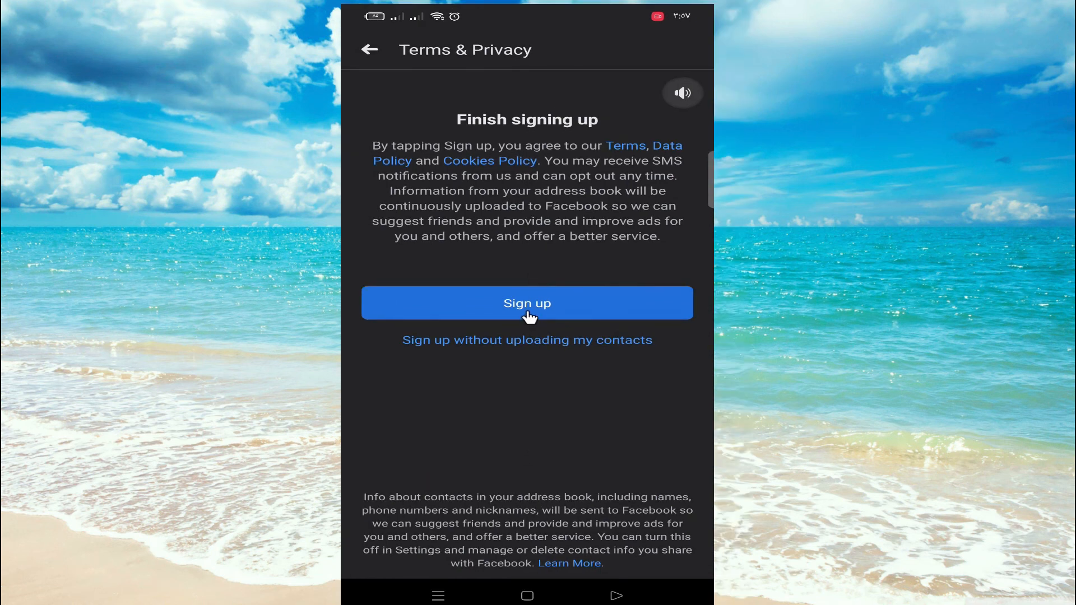
{"action": "mouse_move", "coordinate": [513, 371]}
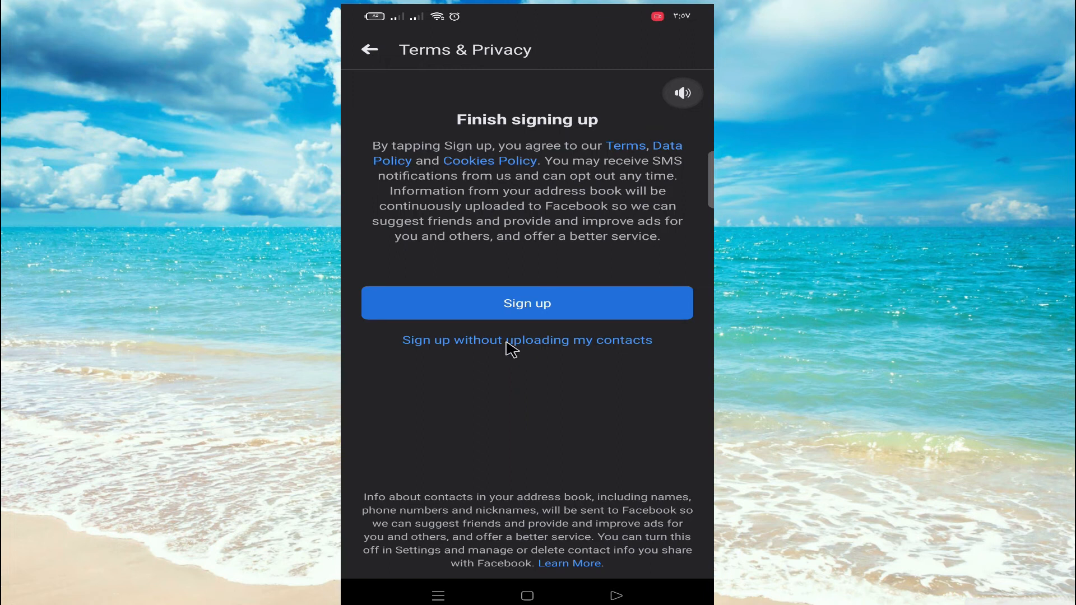
{"action": "left_click", "coordinate": [527, 340]}
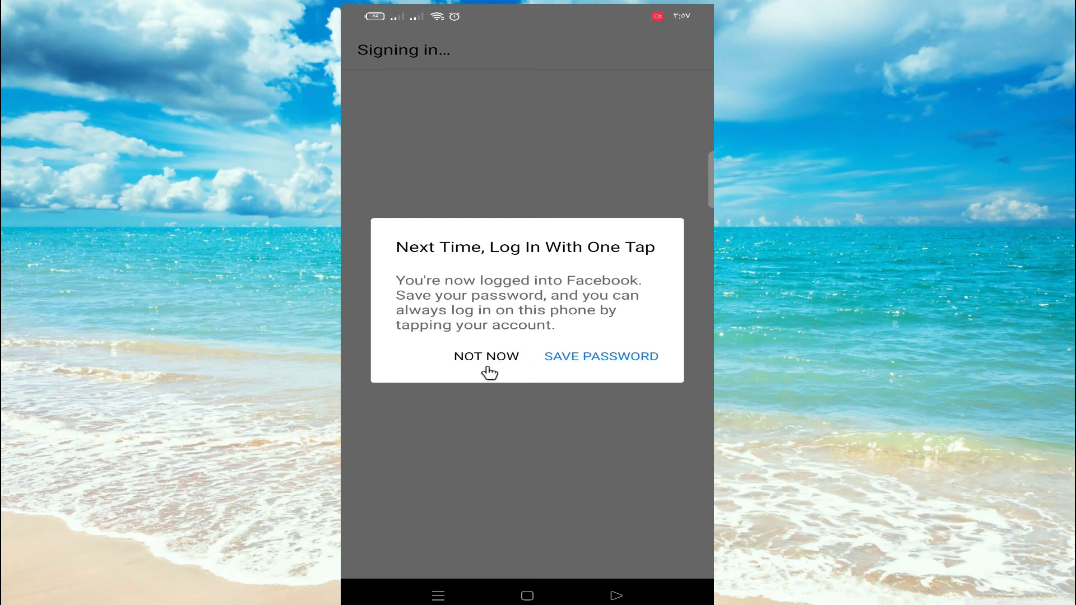
{"action": "mouse_move", "coordinate": [487, 364]}
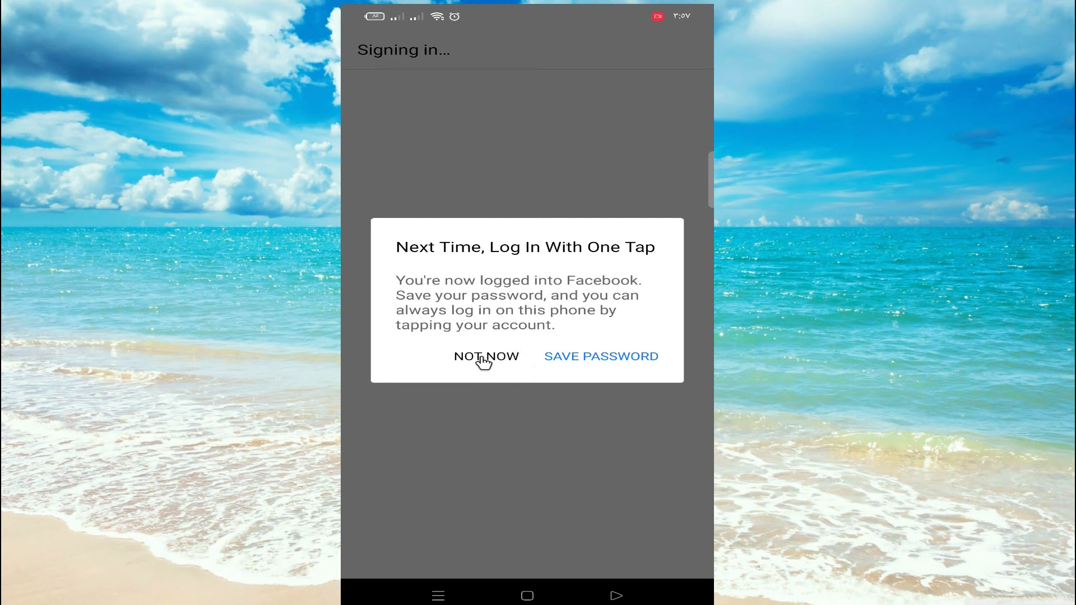
Decline one-tap password saving and dismiss the login-details reminder with OK
{"action": "left_click", "coordinate": [485, 356]}
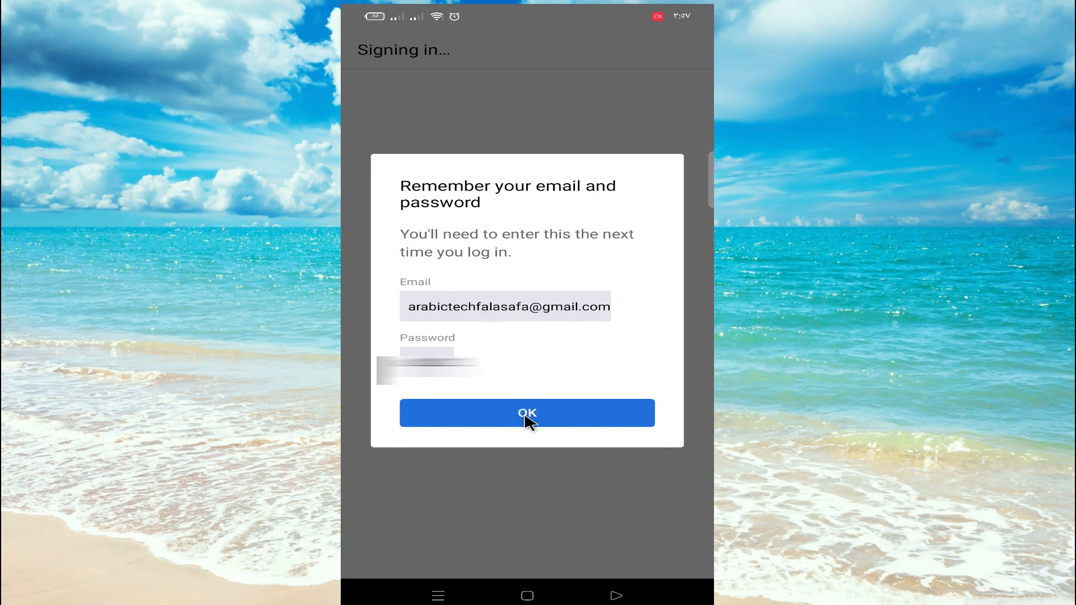
{"action": "left_click", "coordinate": [528, 413]}
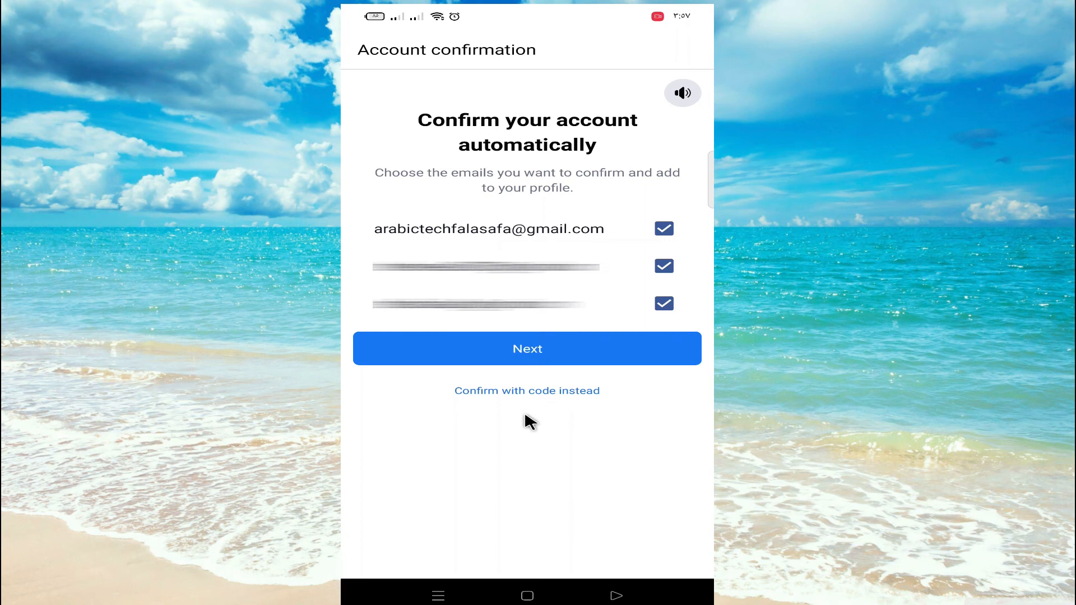
{"action": "mouse_move", "coordinate": [622, 323]}
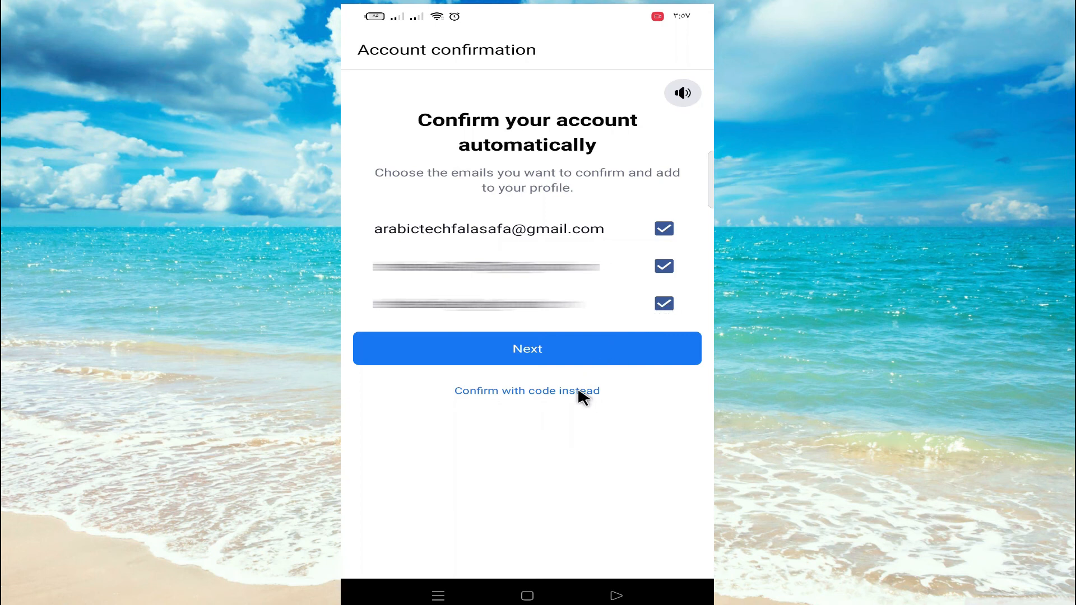
{"action": "mouse_move", "coordinate": [570, 397]}
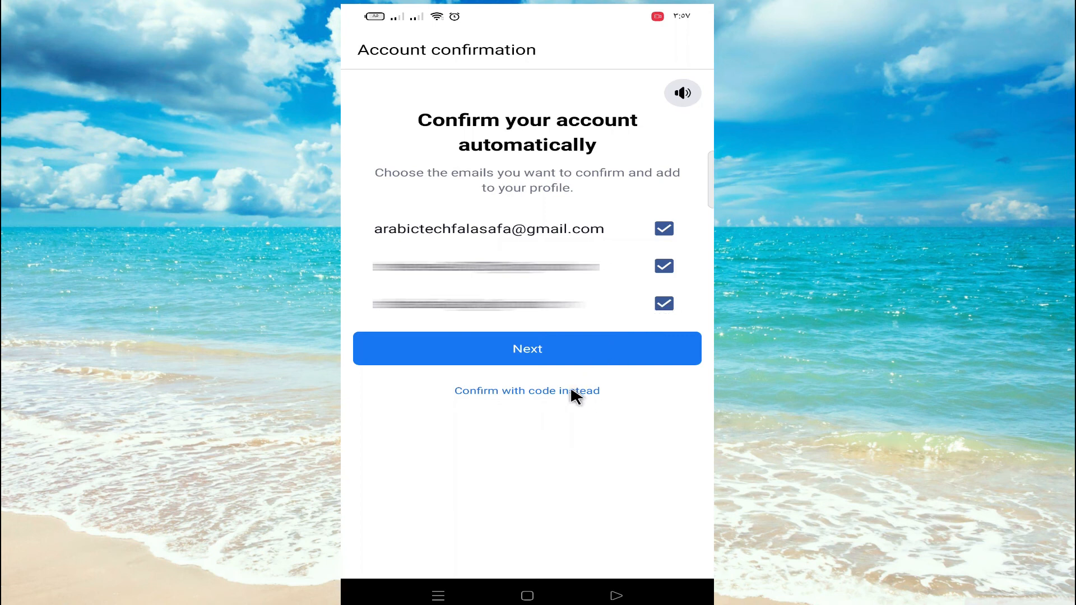
{"action": "mouse_move", "coordinate": [576, 365]}
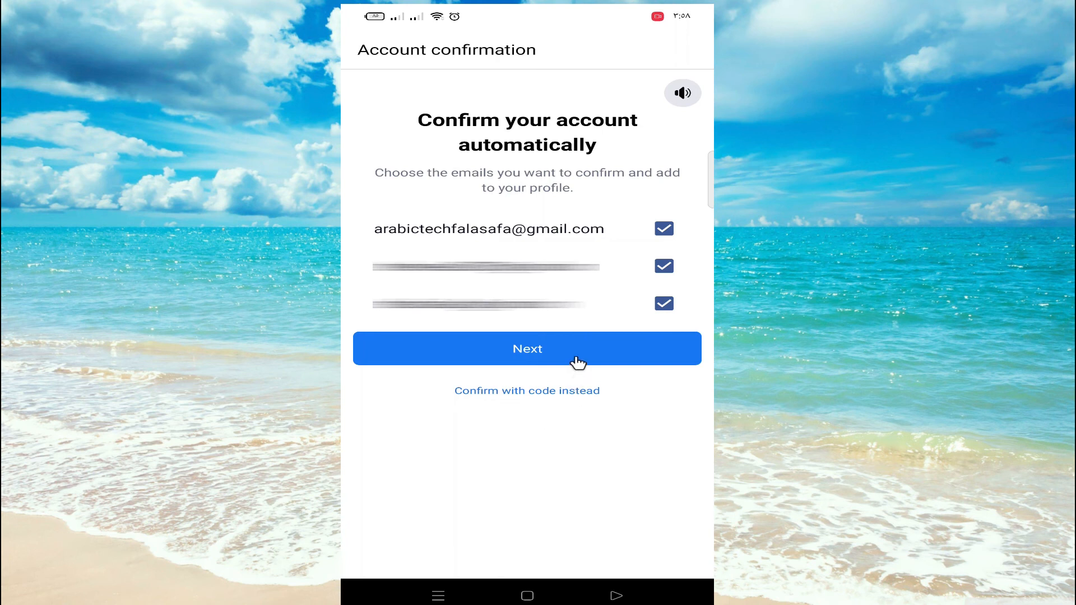
Confirm the account with the pre-checked email addresses
{"action": "left_click", "coordinate": [528, 349]}
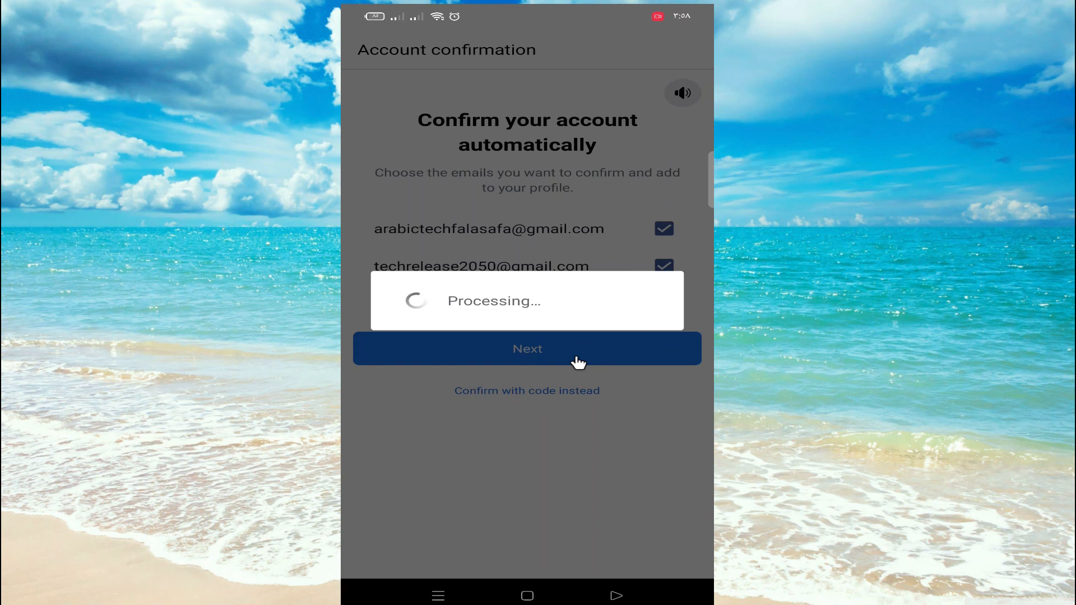
{"action": "left_click", "coordinate": [527, 349]}
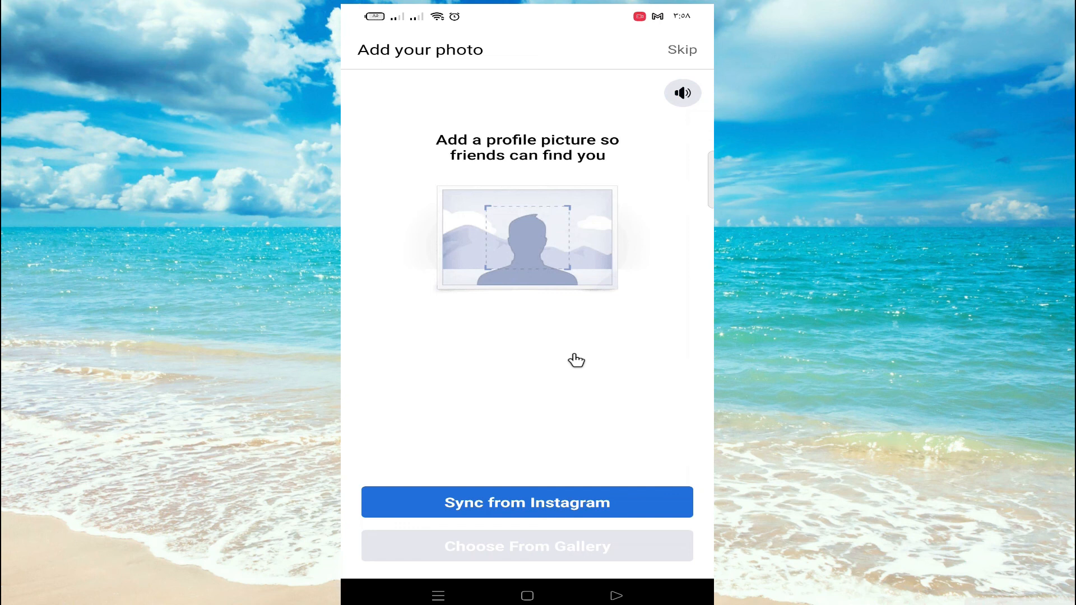
Skip adding a profile photo and importing friends from contacts
{"action": "left_click", "coordinate": [682, 49]}
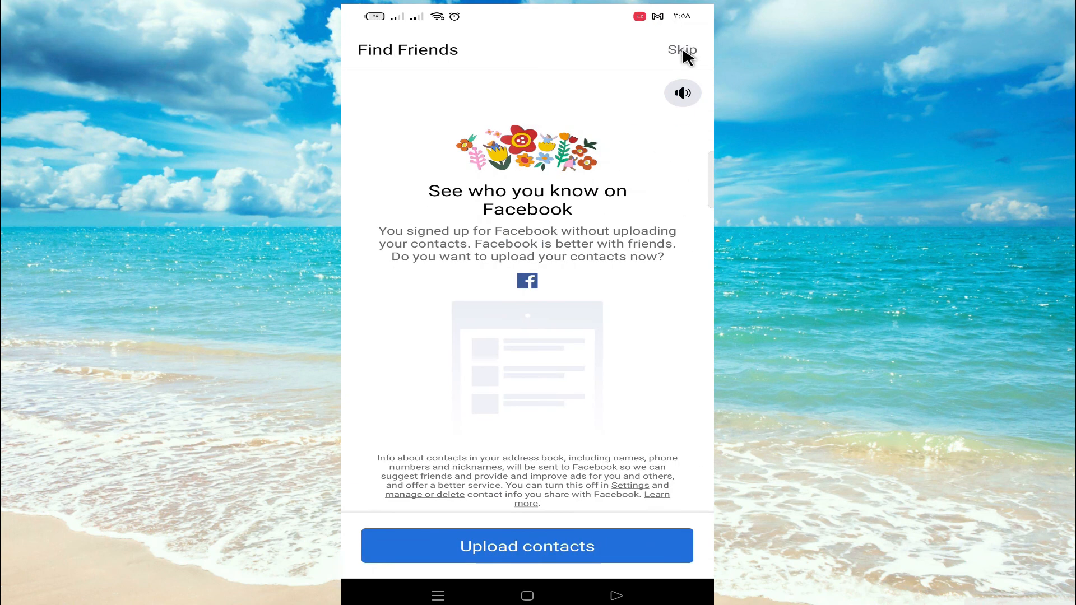
{"action": "left_click", "coordinate": [682, 50]}
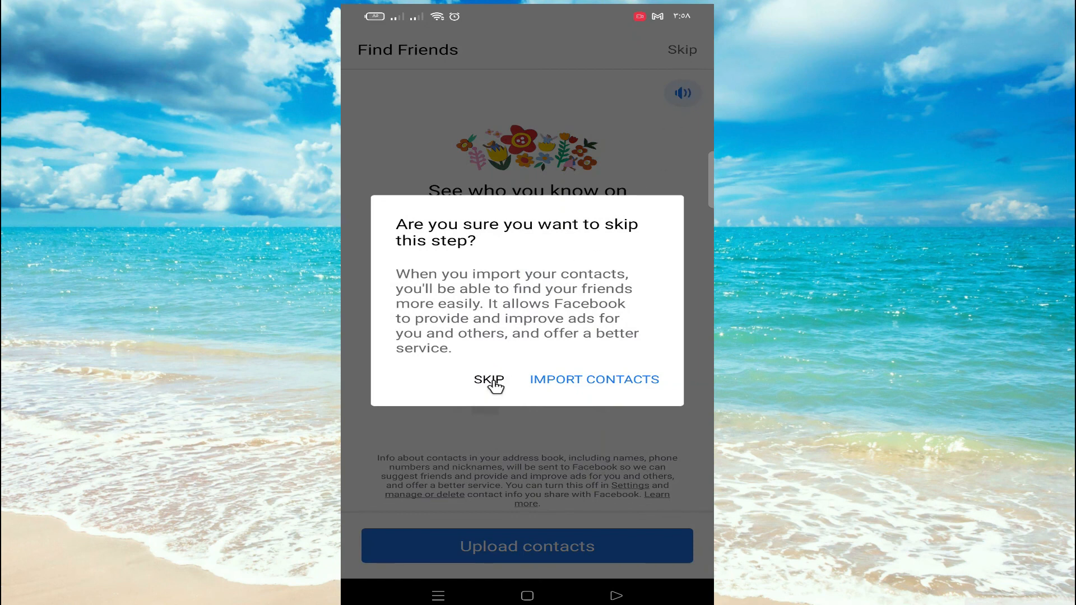
{"action": "left_click", "coordinate": [488, 380]}
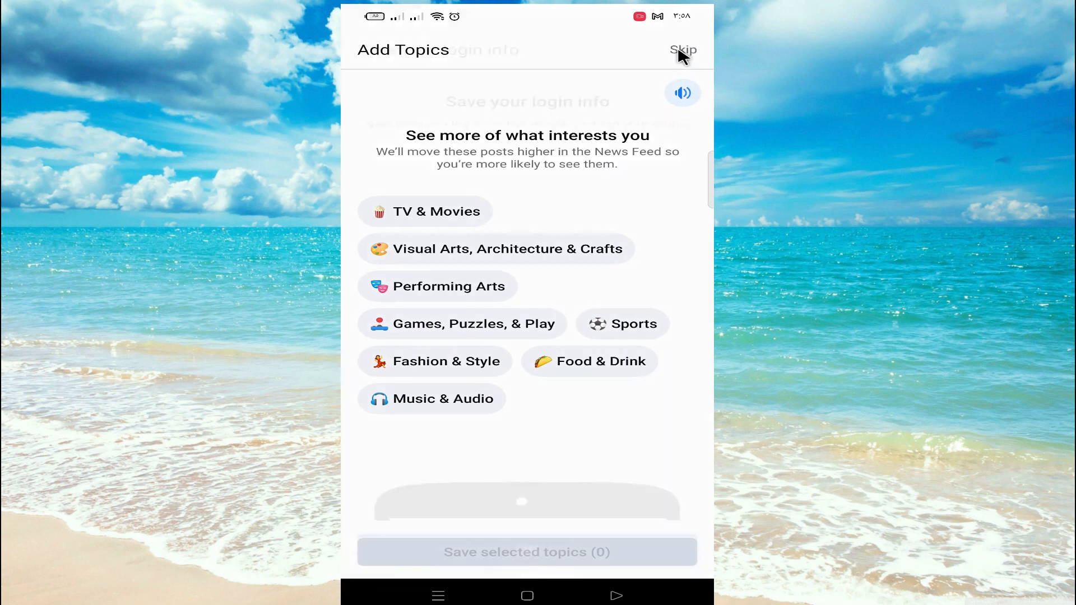
Skip the interest topics and save the login info to reach the news feed
{"action": "left_click", "coordinate": [682, 49]}
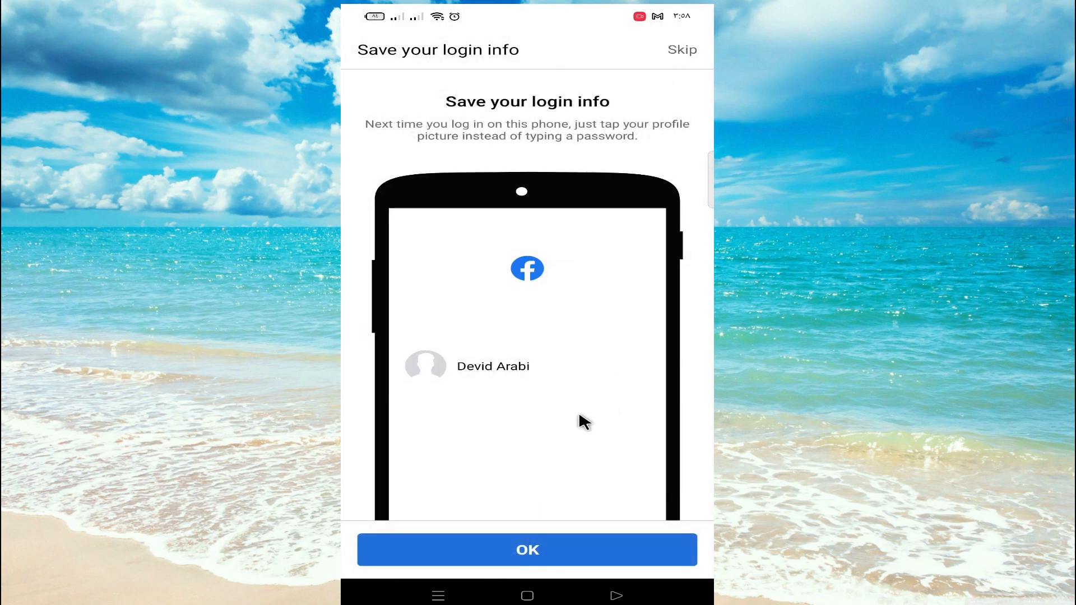
{"action": "left_click", "coordinate": [527, 549]}
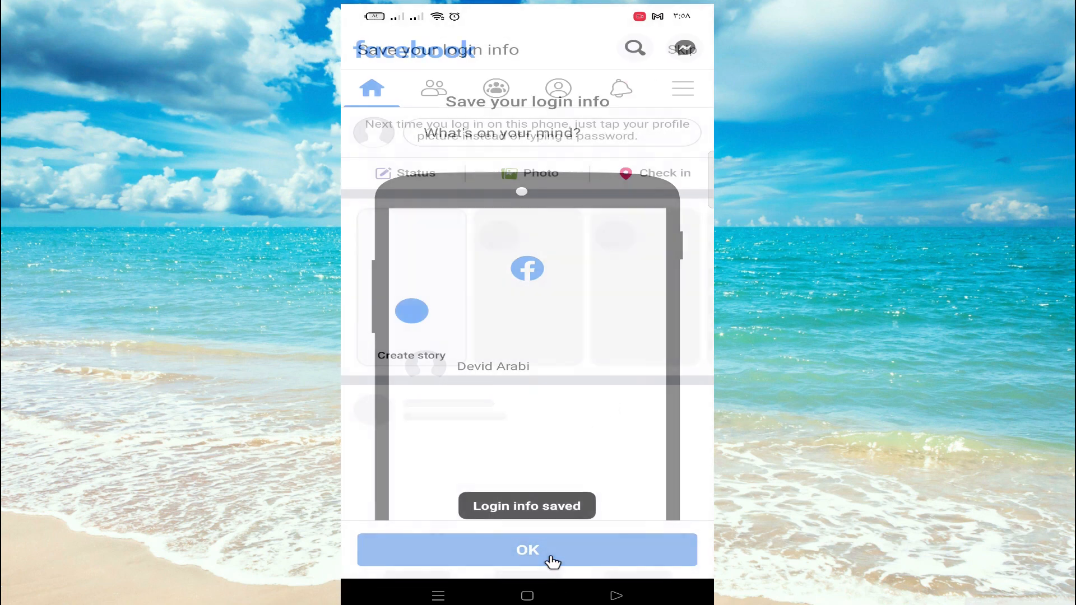
{"action": "left_click", "coordinate": [527, 550]}
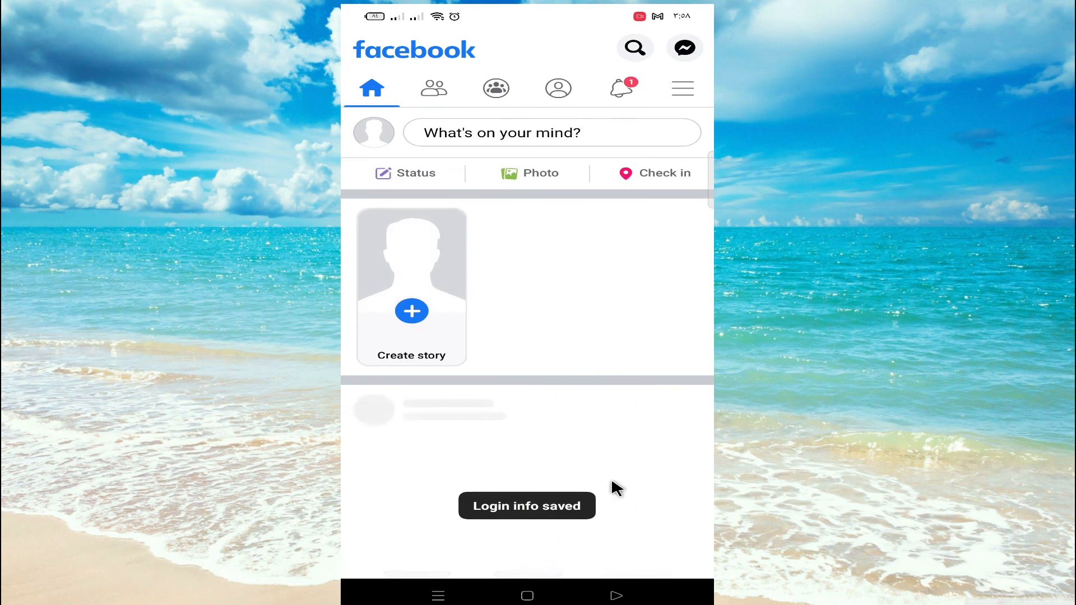